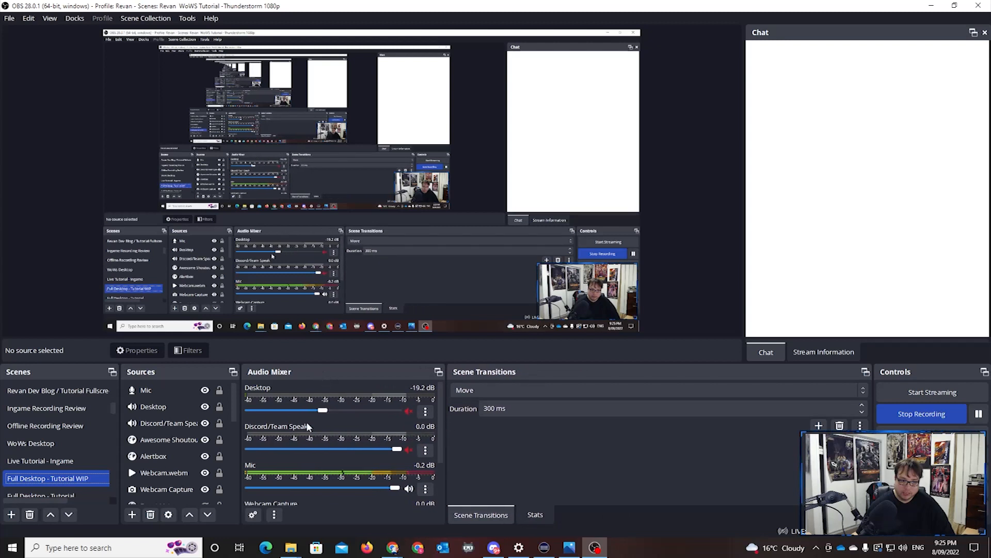
pyautogui.moveTo(589, 374)
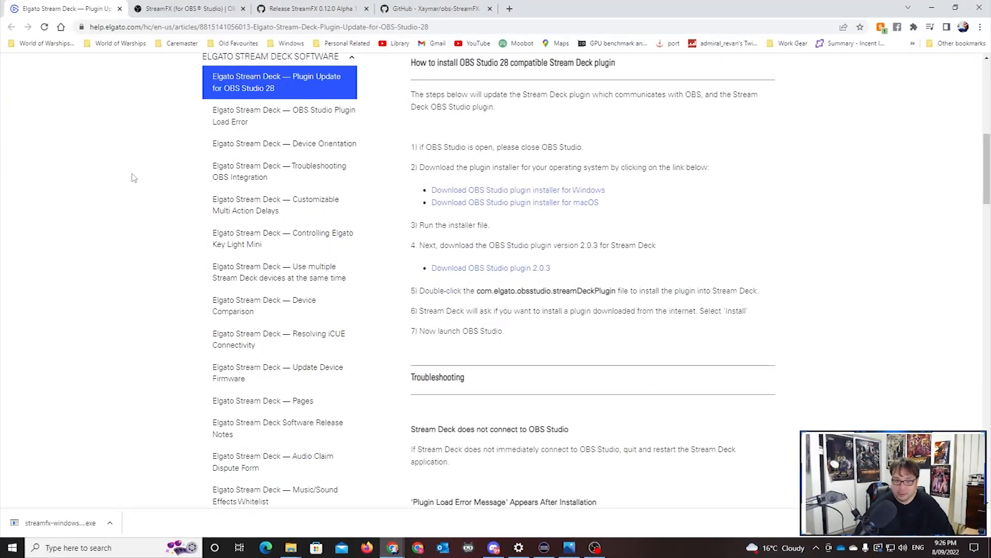
pyautogui.moveTo(355, 192)
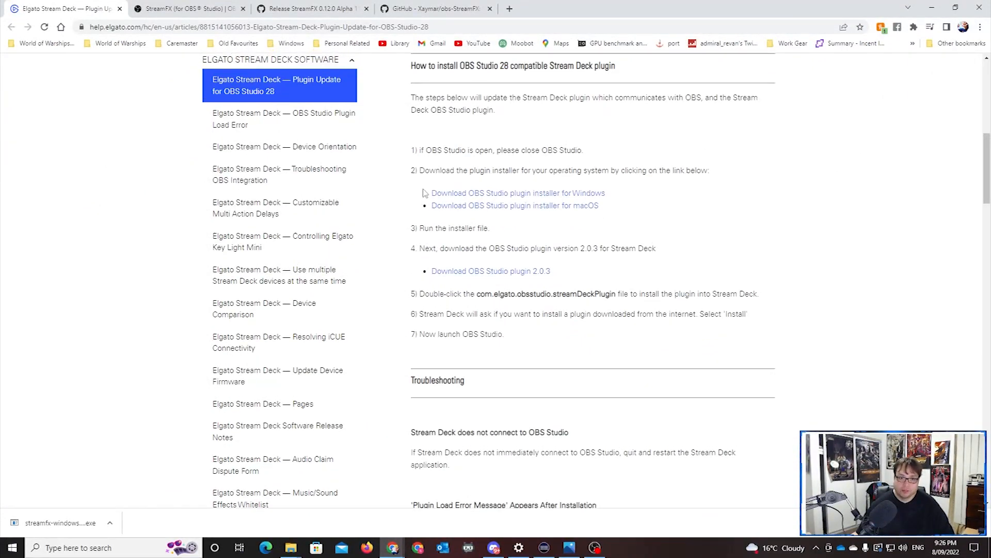
# Scroll the OBS Studio 28 plugin update article to its Windows installer download link
pyautogui.scroll(3)
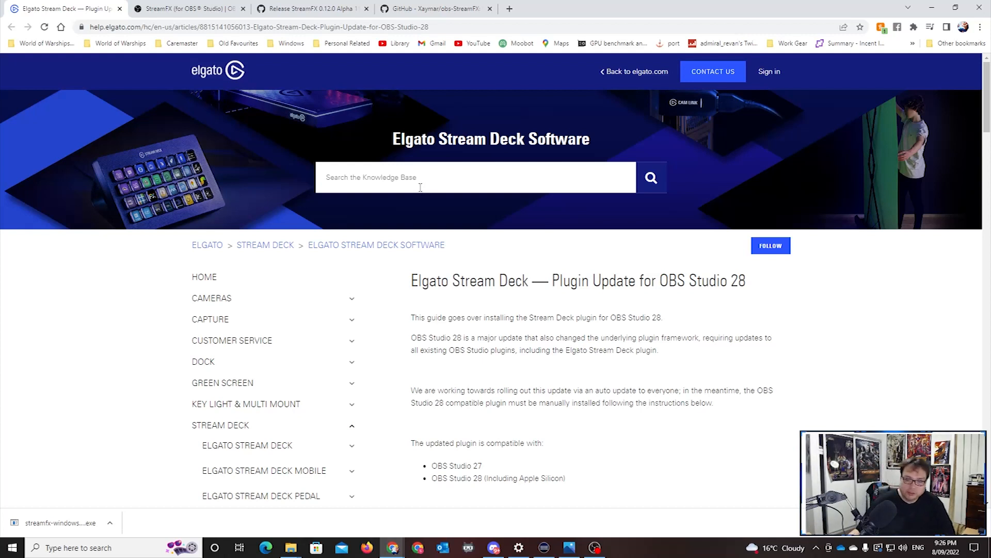
pyautogui.scroll(-3)
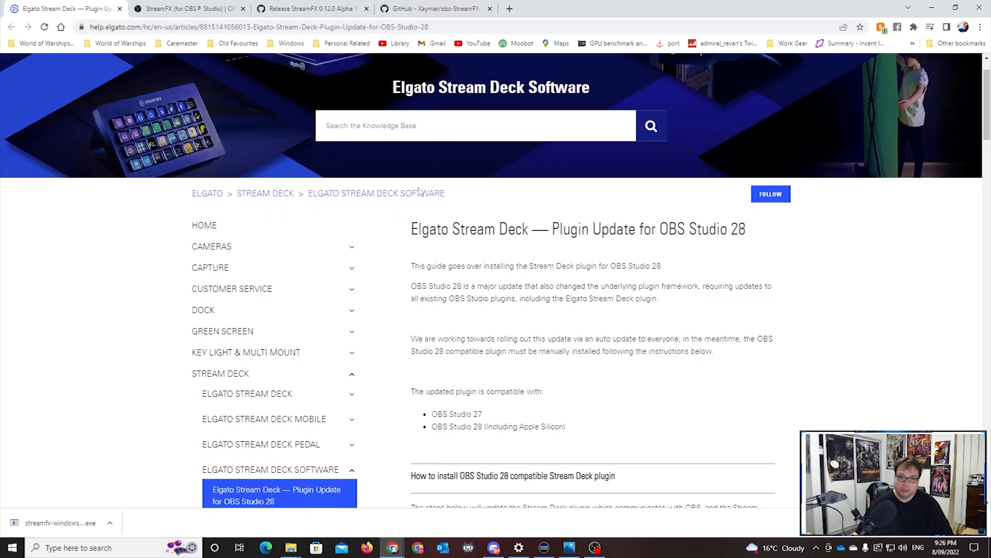
pyautogui.scroll(-3)
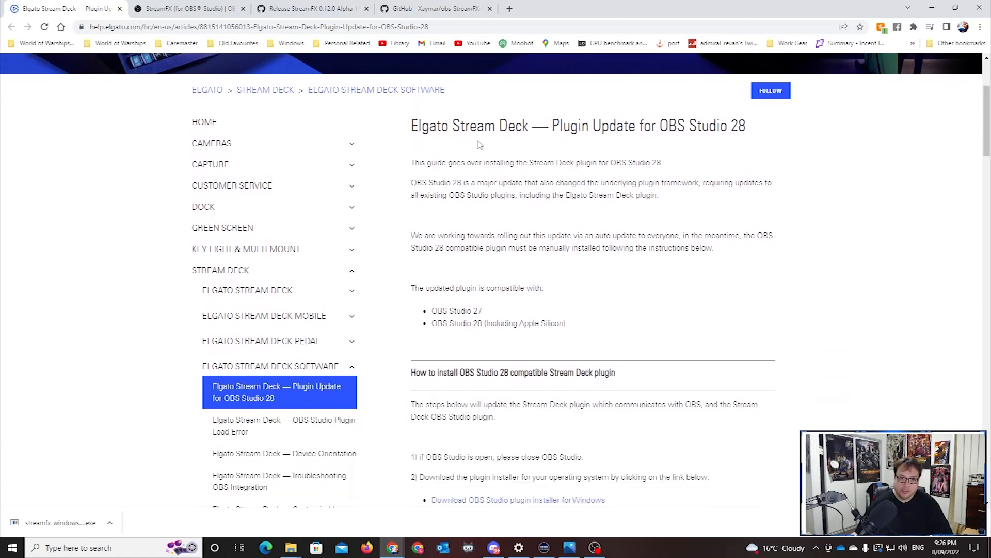
pyautogui.moveTo(578, 143)
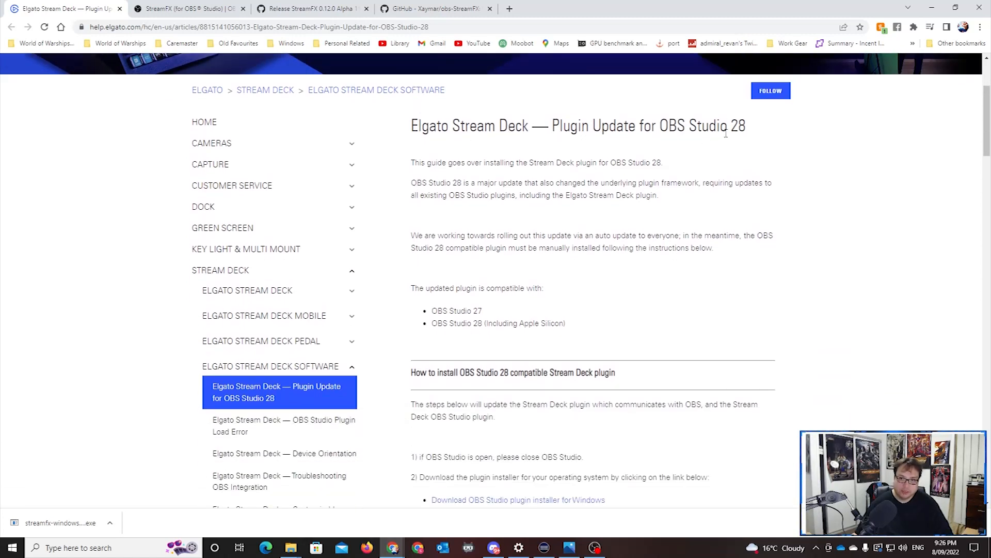
pyautogui.moveTo(465, 216)
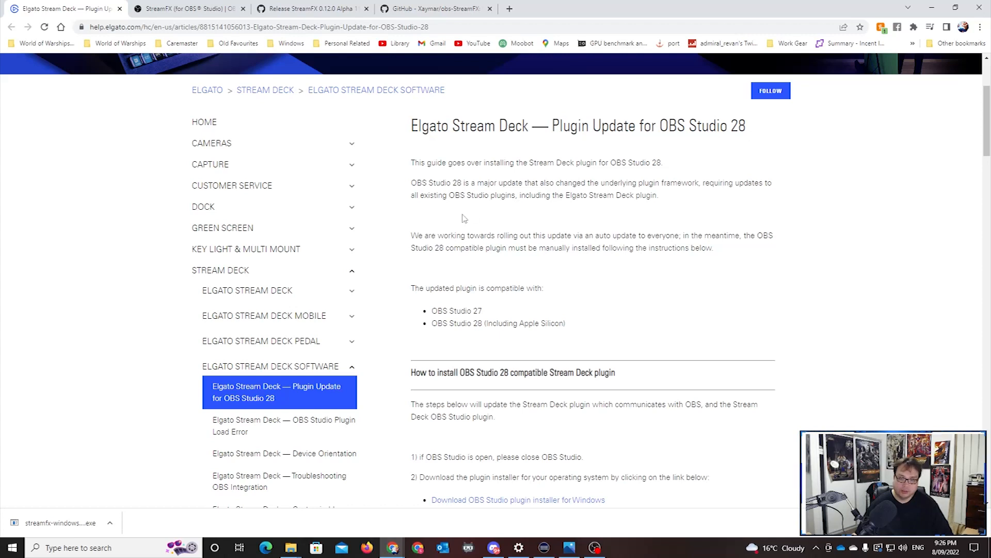
pyautogui.scroll(-3)
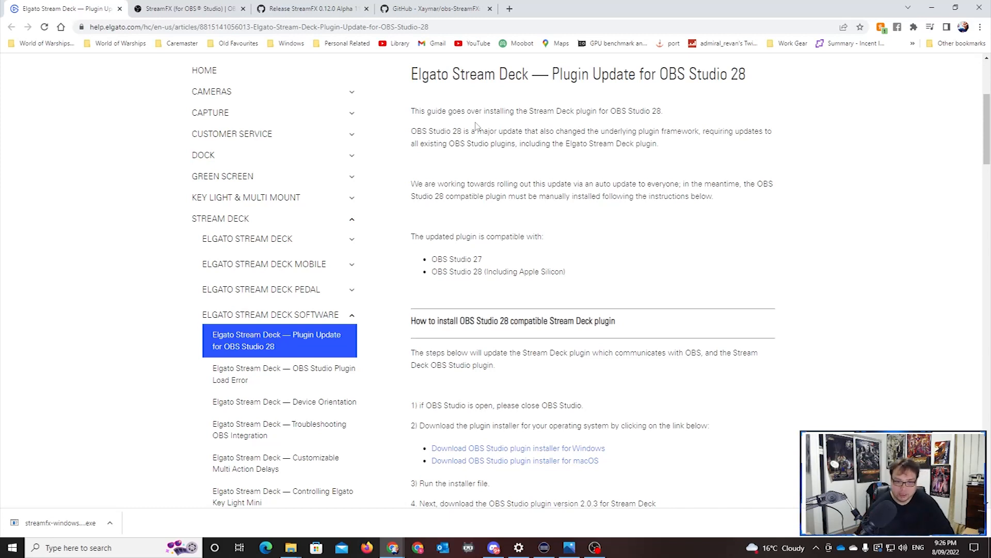
pyautogui.scroll(-3)
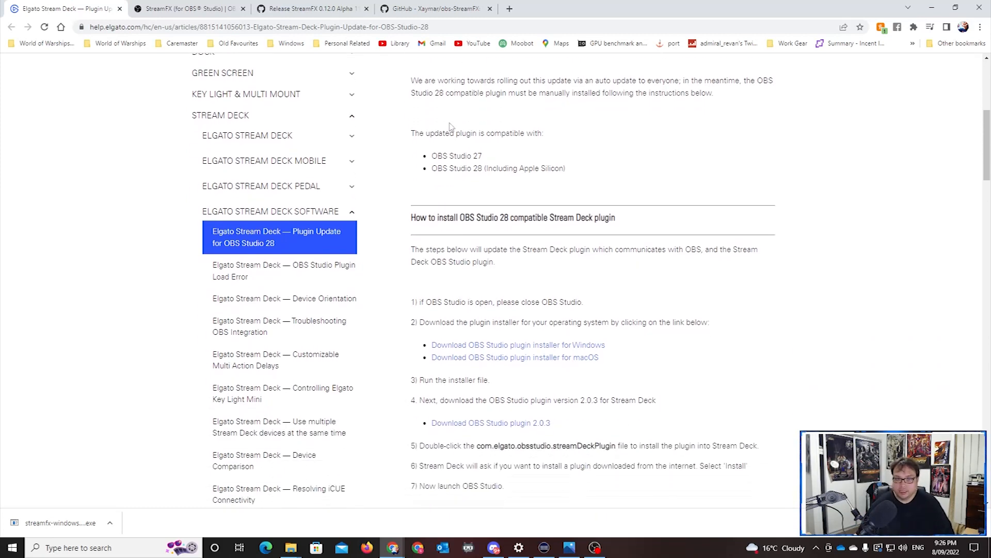
pyautogui.scroll(-3)
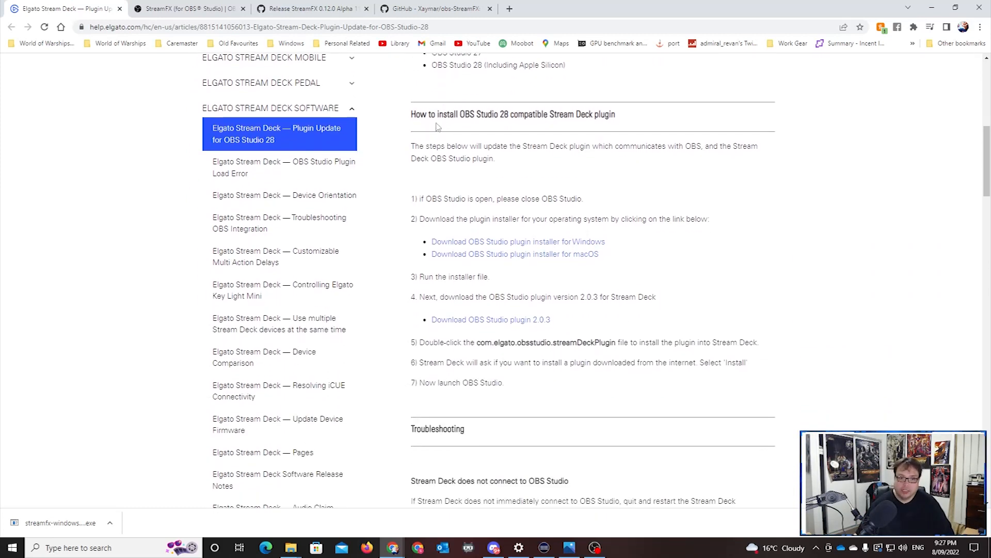
pyautogui.moveTo(584, 170)
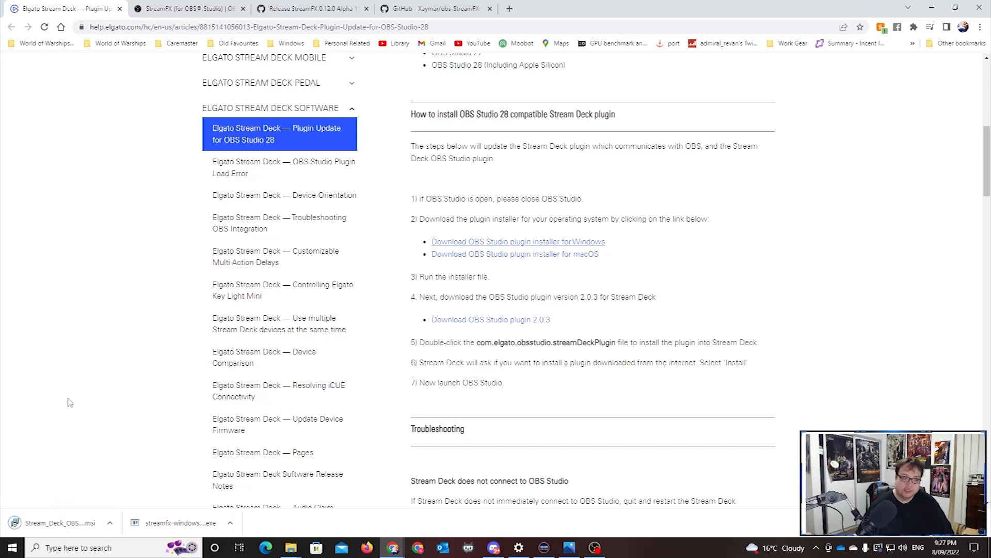
# Run the downloaded Stream Deck OBS plugin .msi and repair the existing installation, accepting the reboot warning
pyautogui.click(57, 522)
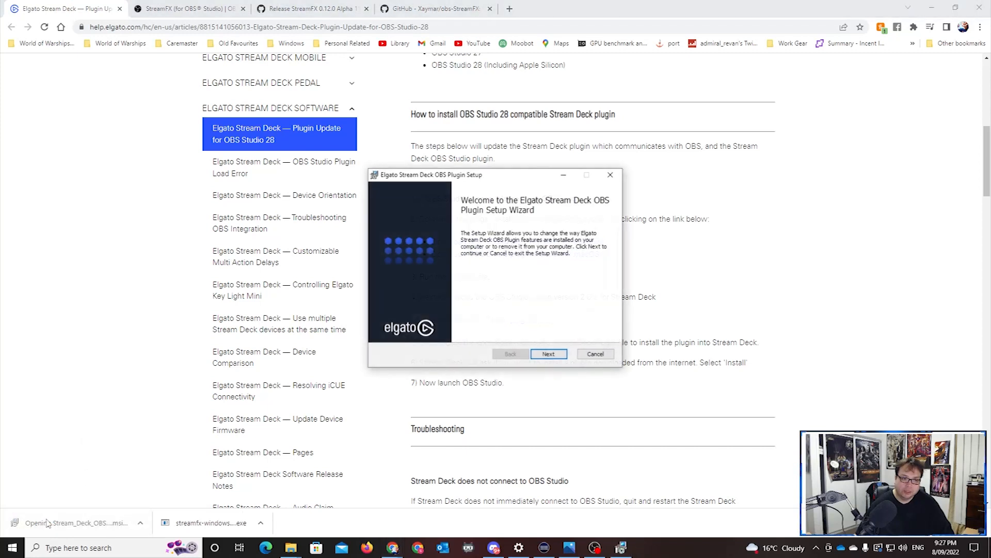
pyautogui.click(548, 353)
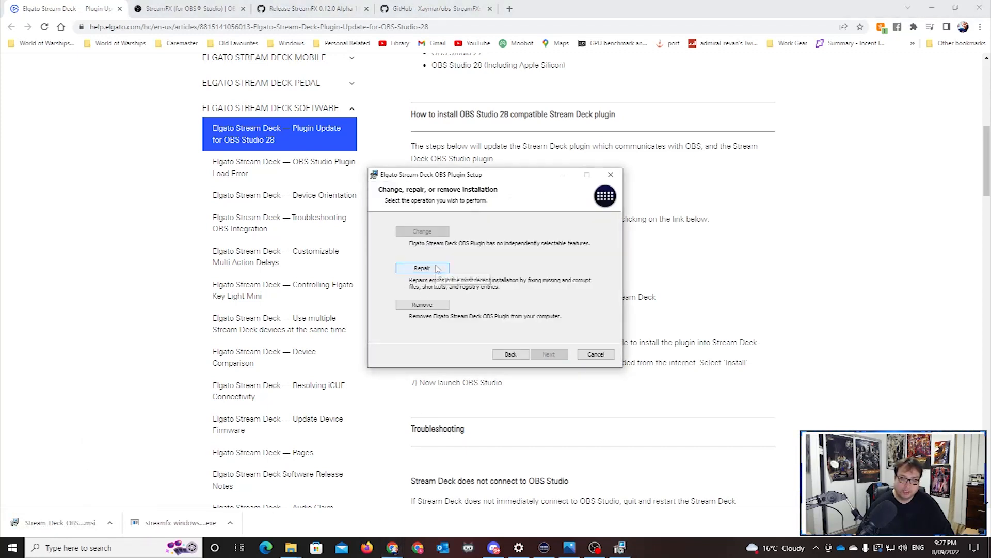
pyautogui.moveTo(440, 271)
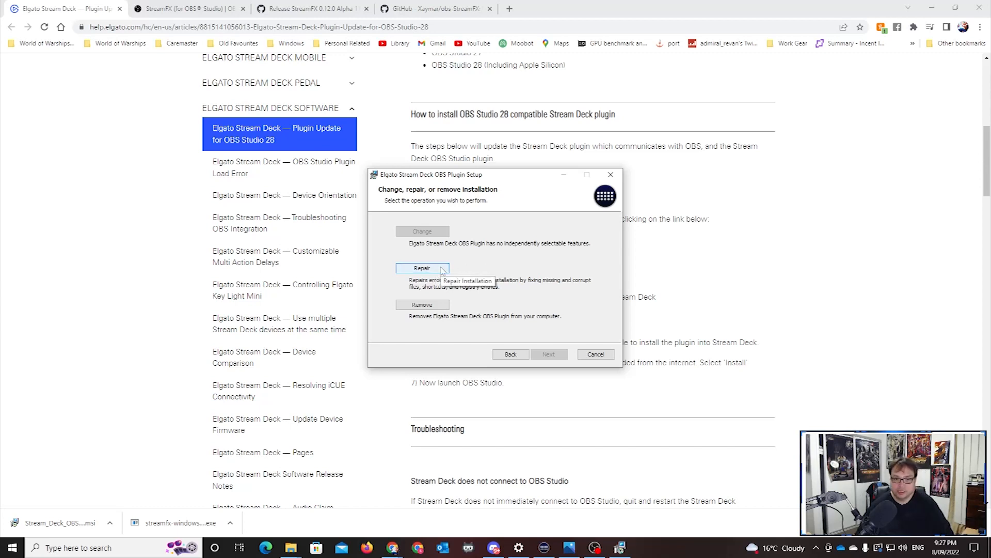
pyautogui.click(422, 268)
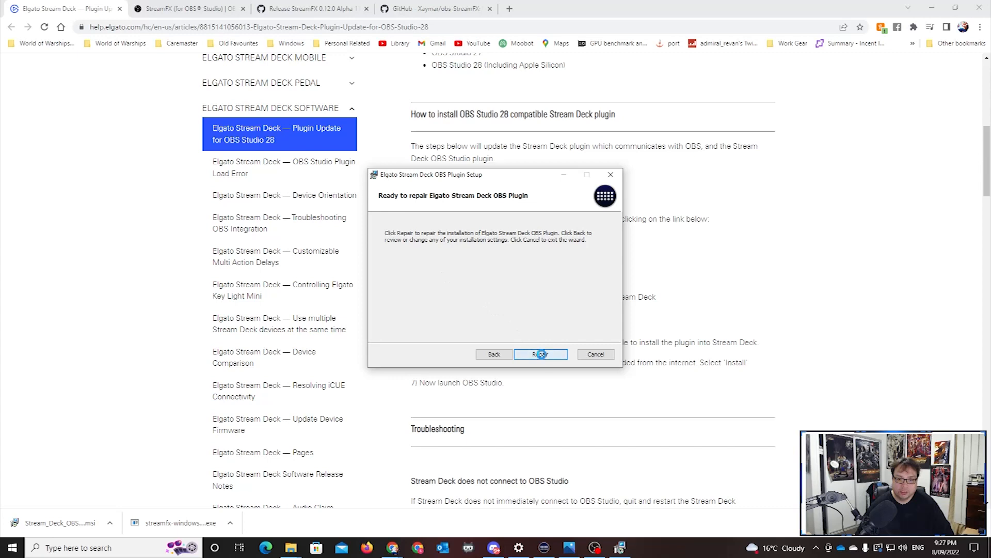
pyautogui.click(541, 353)
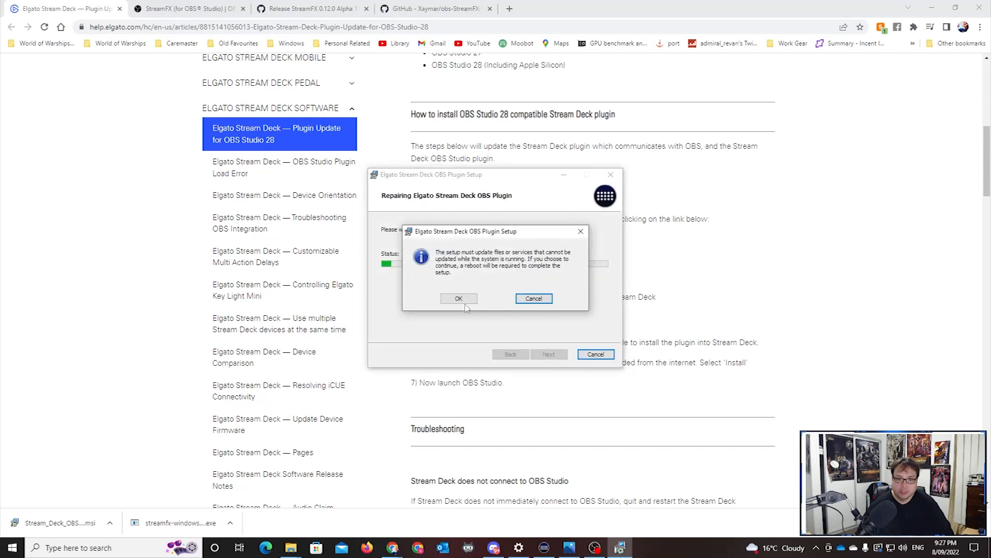
pyautogui.moveTo(464, 301)
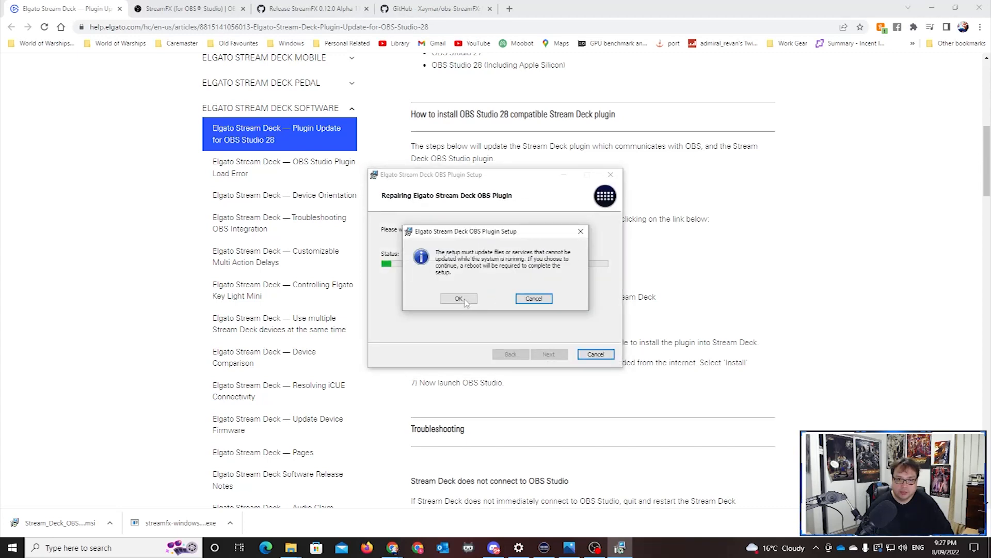
pyautogui.click(459, 298)
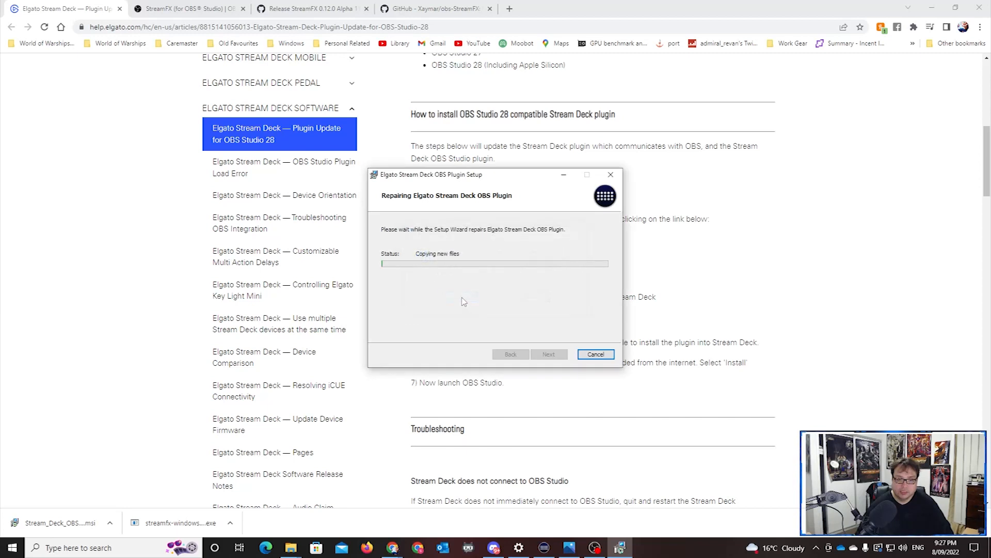
pyautogui.moveTo(457, 298)
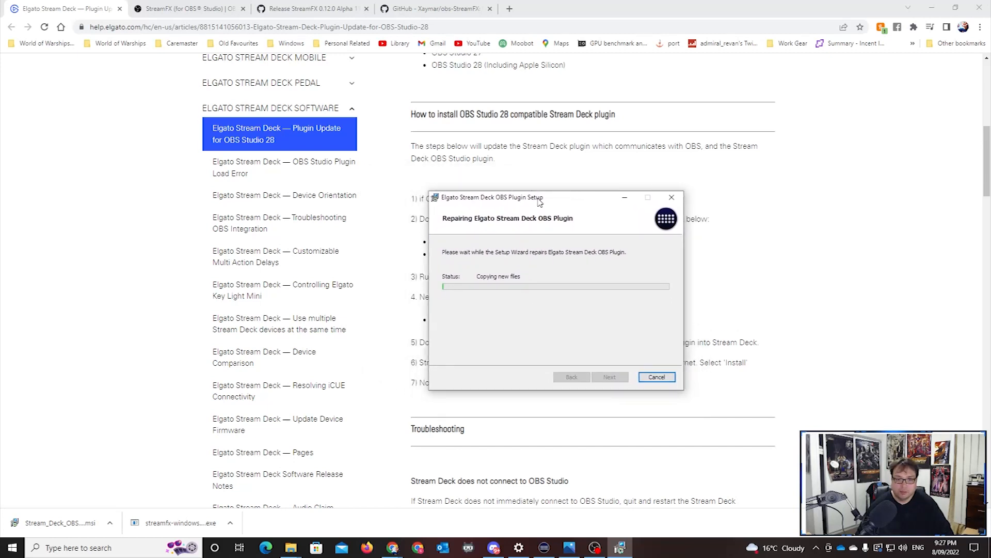
pyautogui.moveTo(537, 196); pyautogui.dragTo(587, 211)
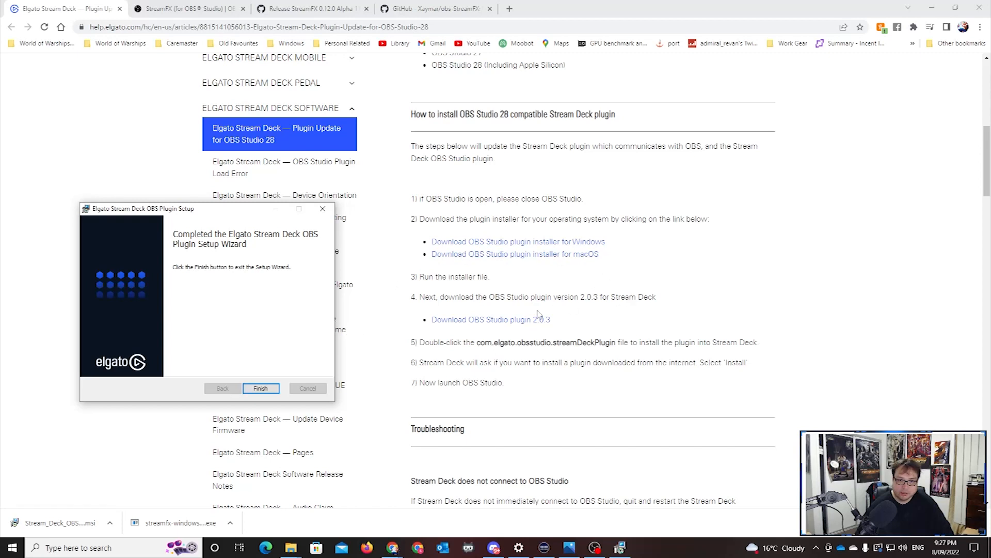
pyautogui.moveTo(530, 327)
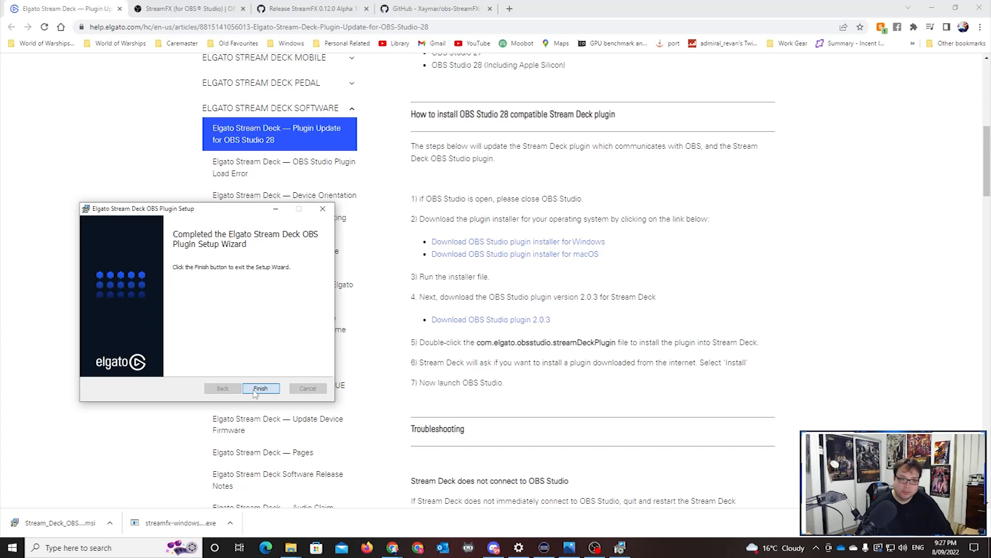
# Finish the setup wizard without restarting, then download and run OBS Studio plugin 2.0.3
pyautogui.click(261, 387)
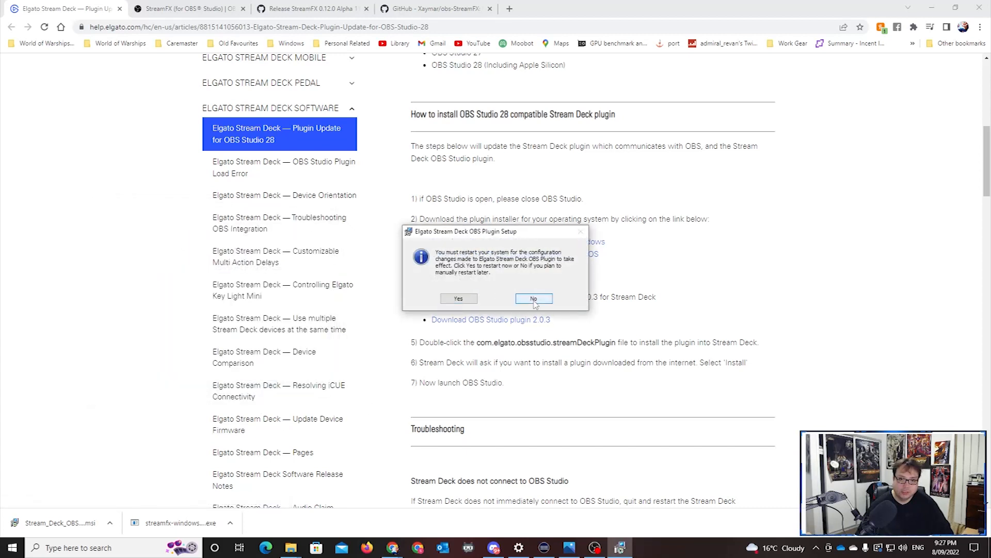
pyautogui.click(533, 297)
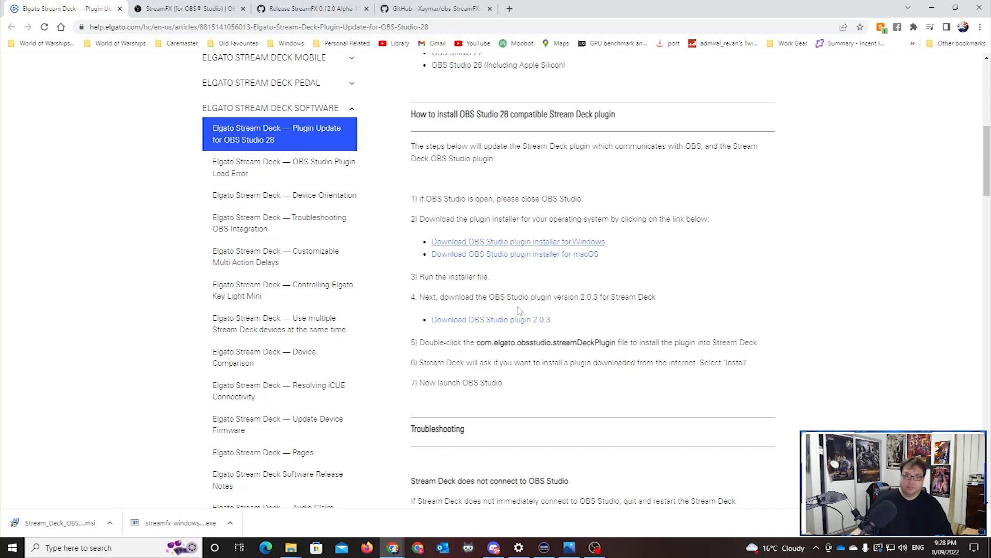
pyautogui.moveTo(561, 282)
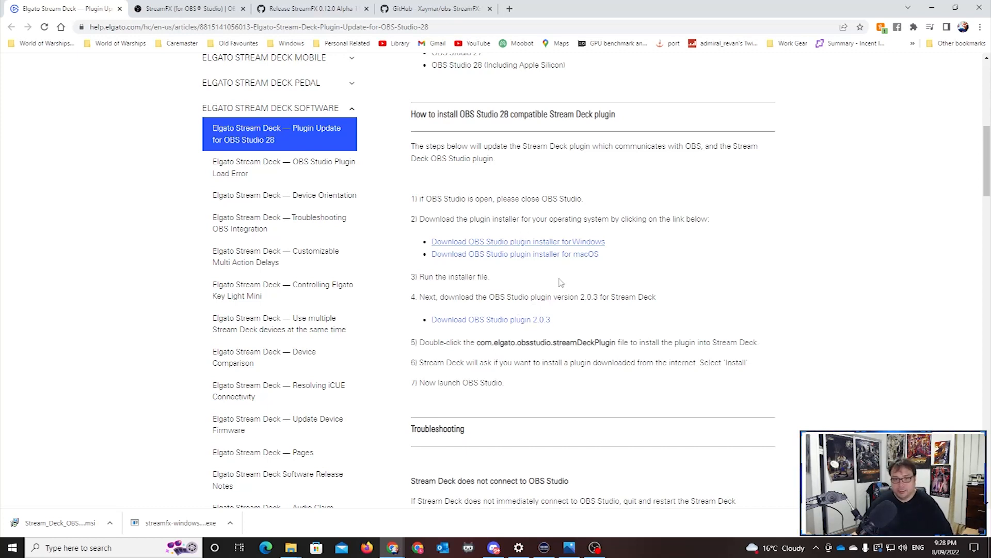
pyautogui.moveTo(455, 326)
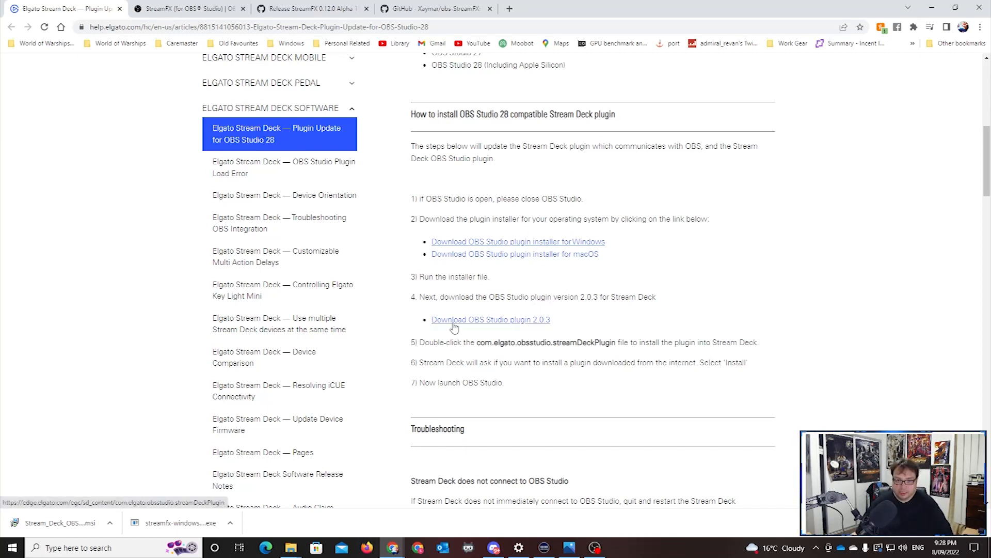
pyautogui.moveTo(221, 485)
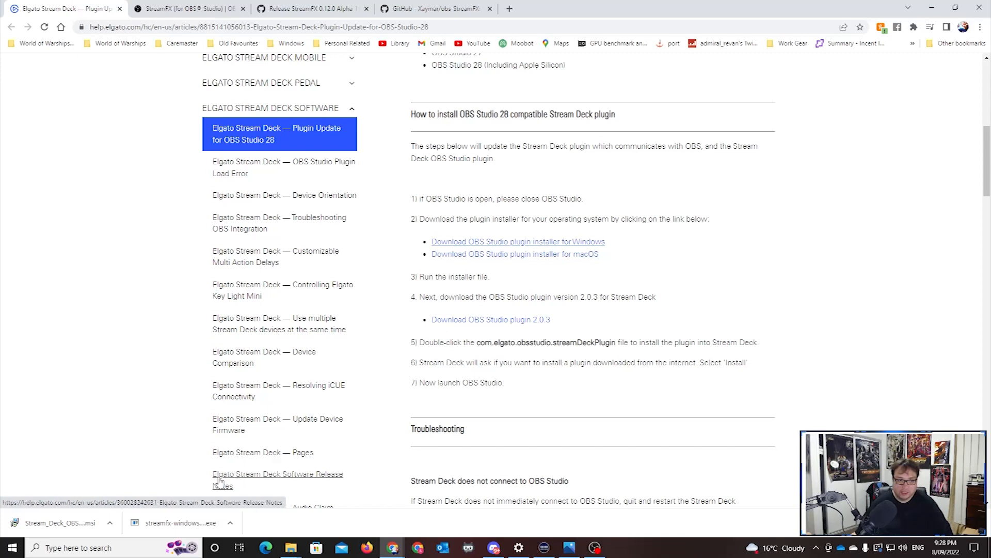
pyautogui.click(491, 321)
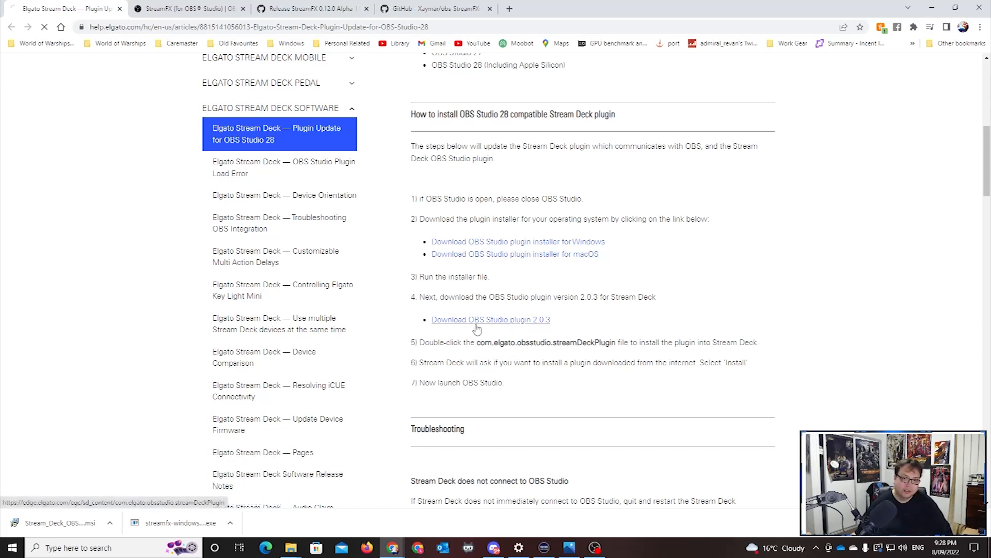
pyautogui.click(491, 320)
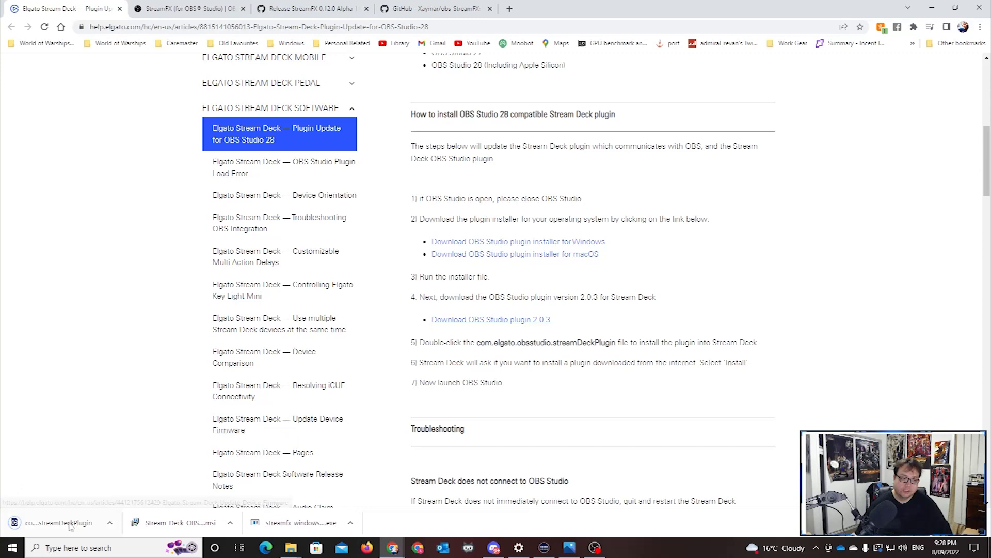
pyautogui.click(62, 537)
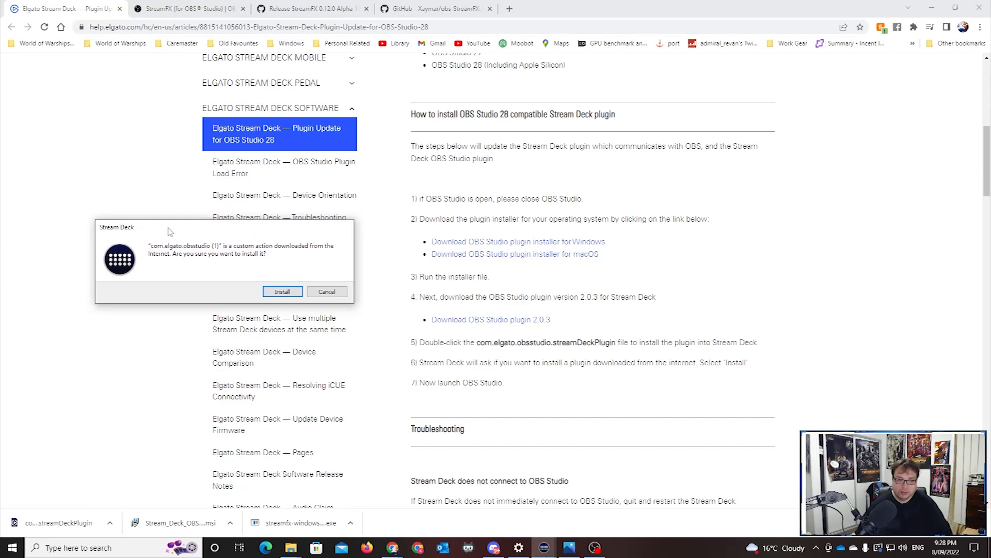
pyautogui.moveTo(239, 262)
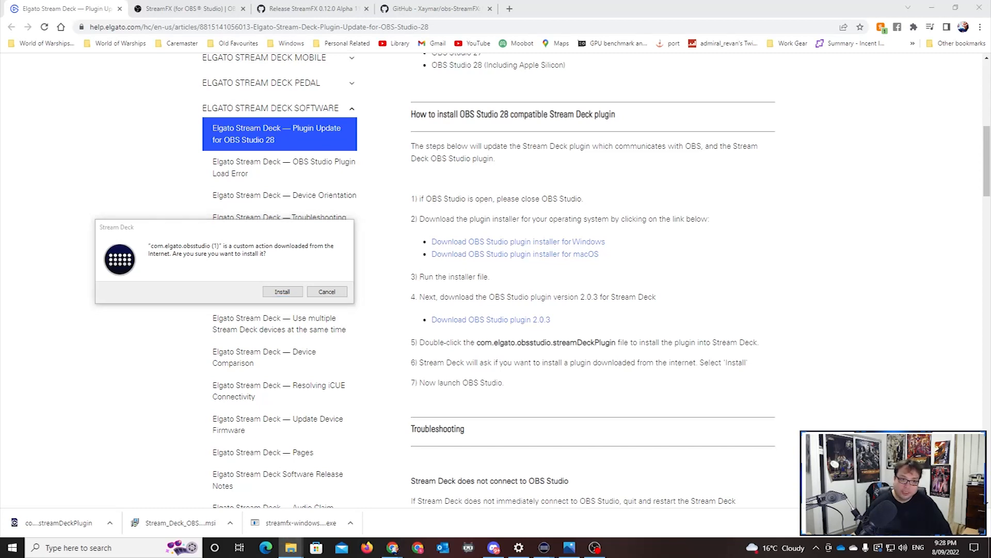
# Install the Stream Deck OBS plugin and dismiss the already-installed notice
pyautogui.click(282, 292)
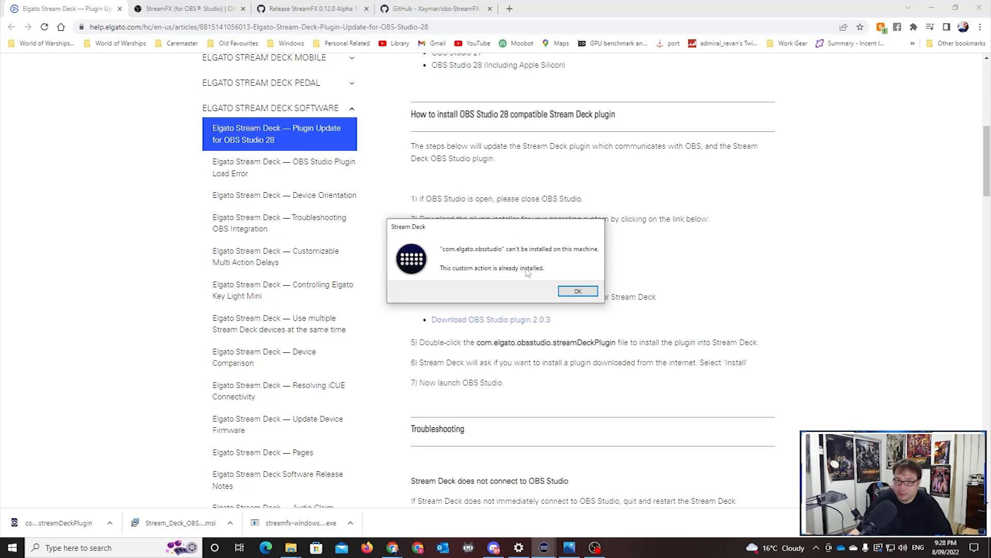
pyautogui.moveTo(578, 244)
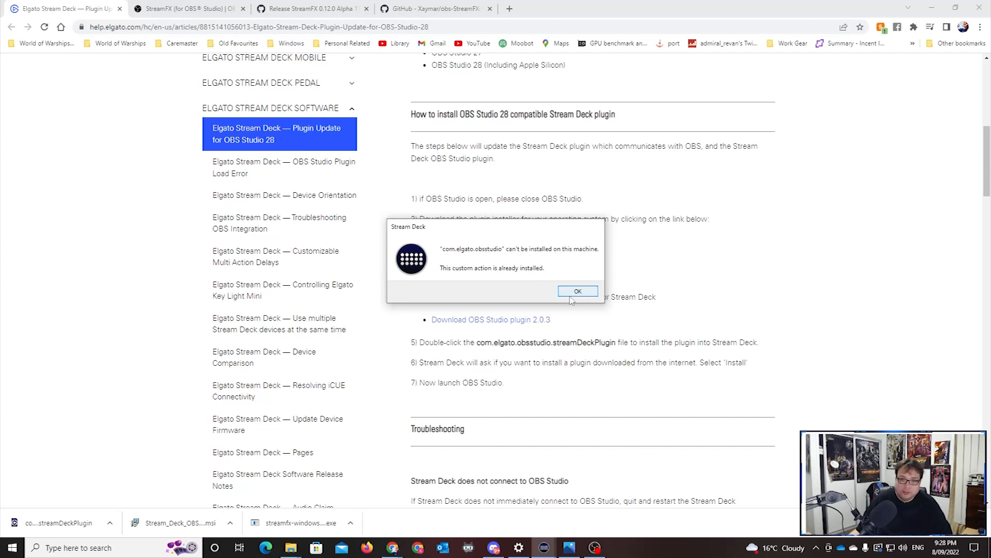
pyautogui.click(578, 292)
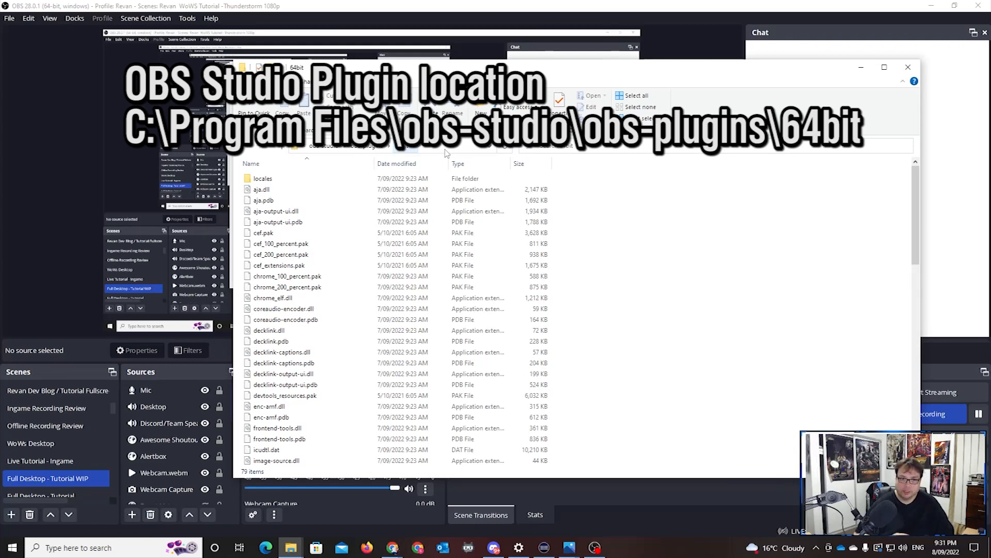
# Delete StreamDeckPlugin.dll and .pdb from the 64bit plugins folder with administrator permission
pyautogui.scroll(-3)
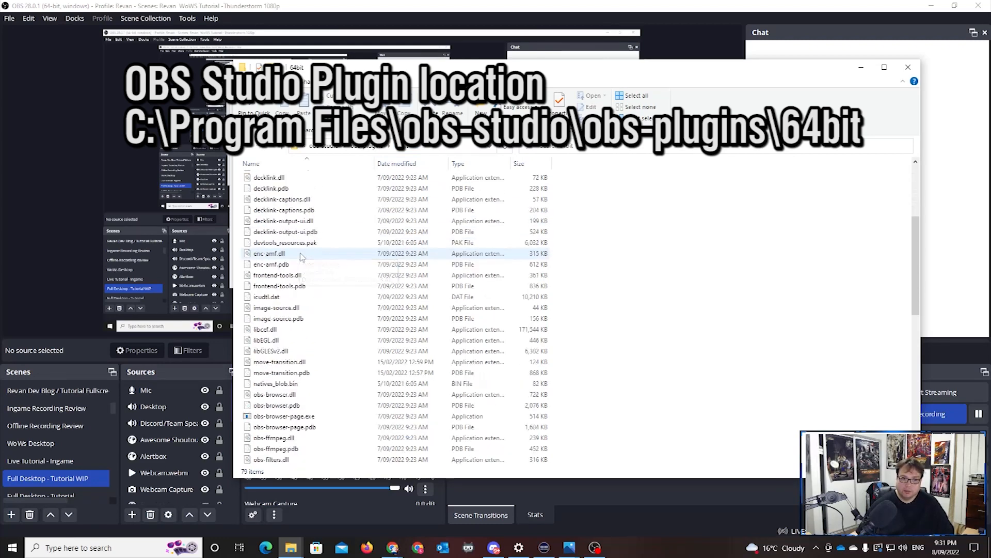
pyautogui.scroll(-3)
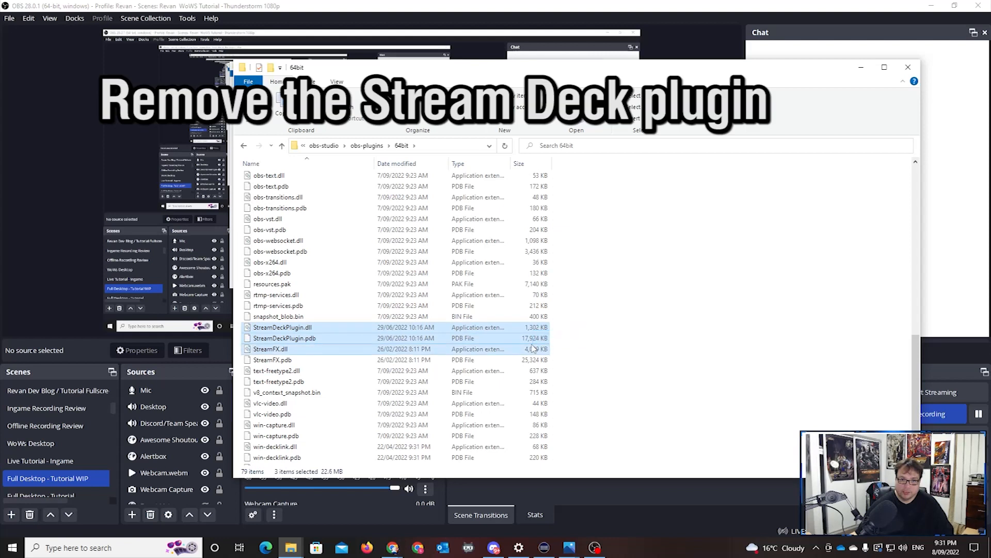
pyautogui.click(270, 349)
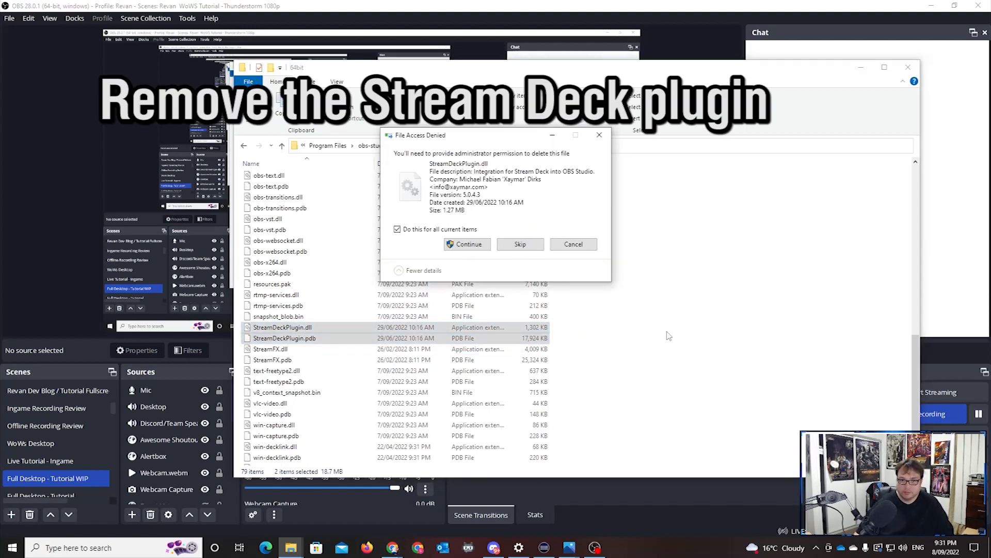
pyautogui.click(467, 244)
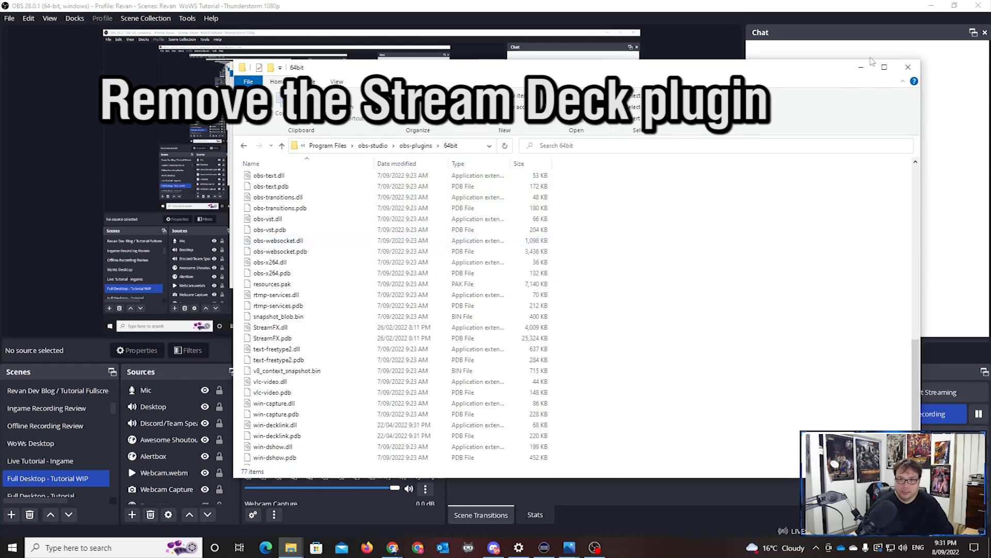
pyautogui.click(907, 67)
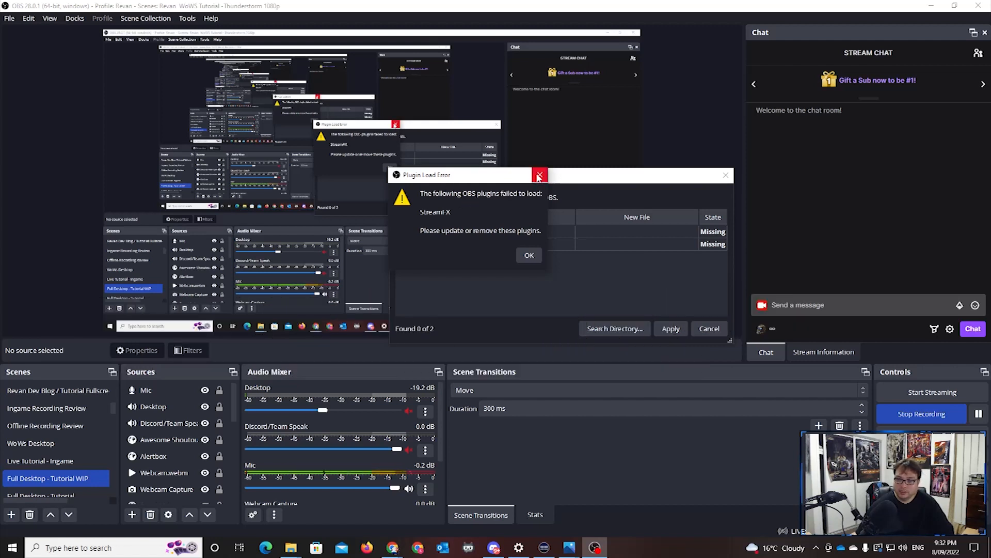
pyautogui.moveTo(539, 175)
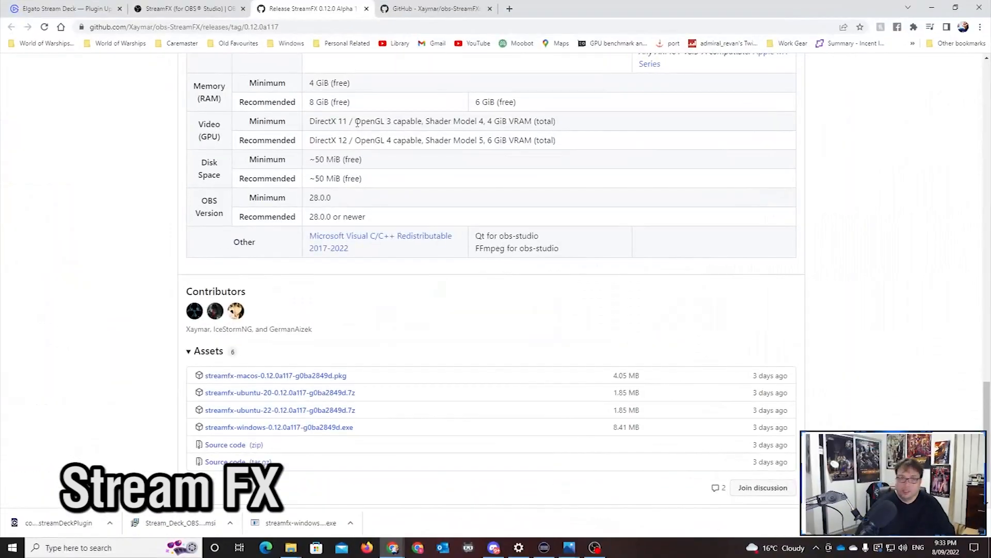
# Review the StreamFX 0.12.0 Alpha 117 release notes down to the Assets section
pyautogui.scroll(3)
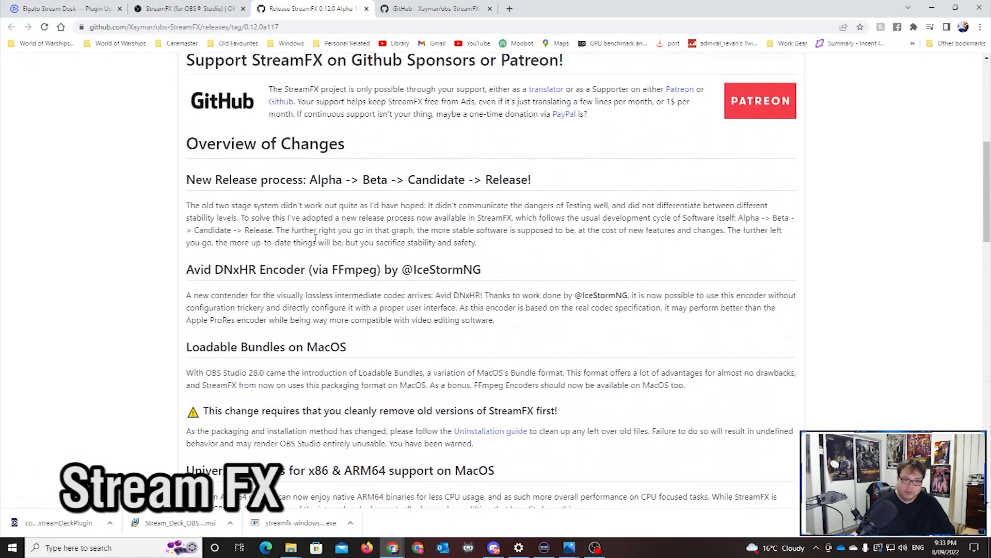
pyautogui.scroll(3)
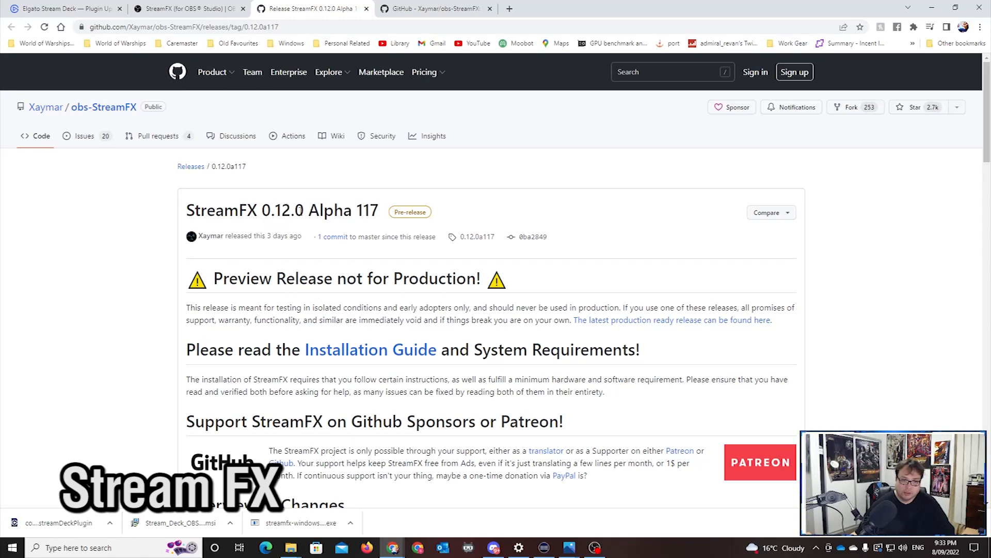
pyautogui.scroll(-3)
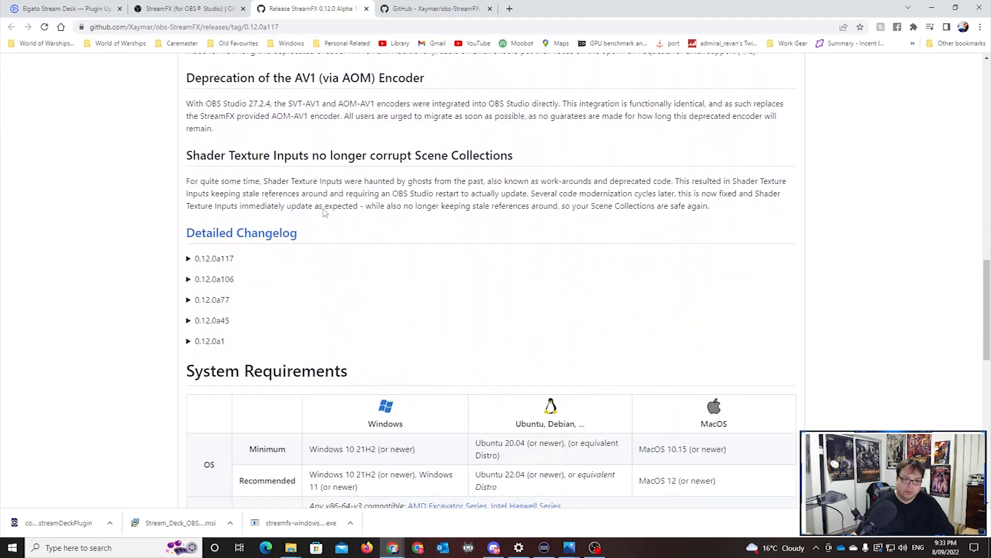
pyautogui.scroll(-3)
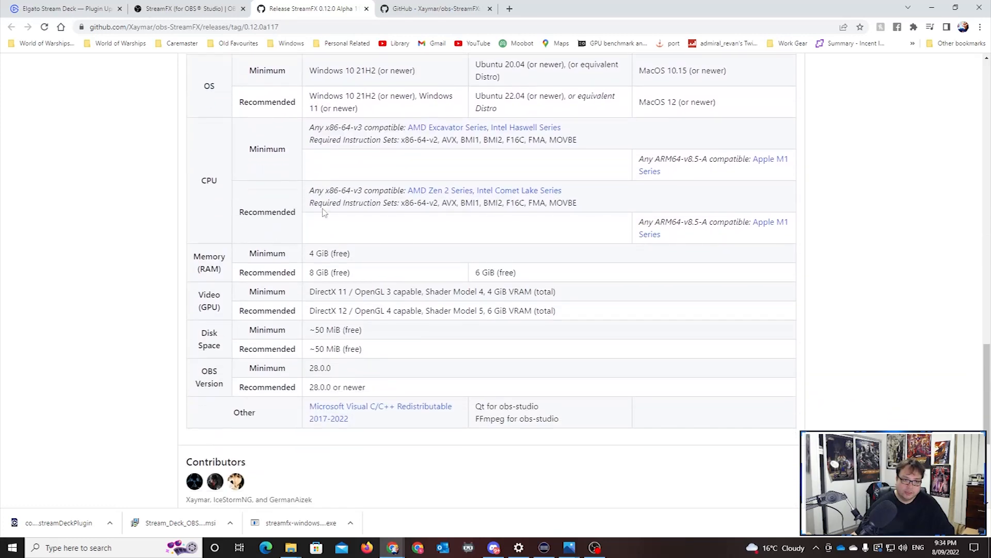
pyautogui.scroll(-3)
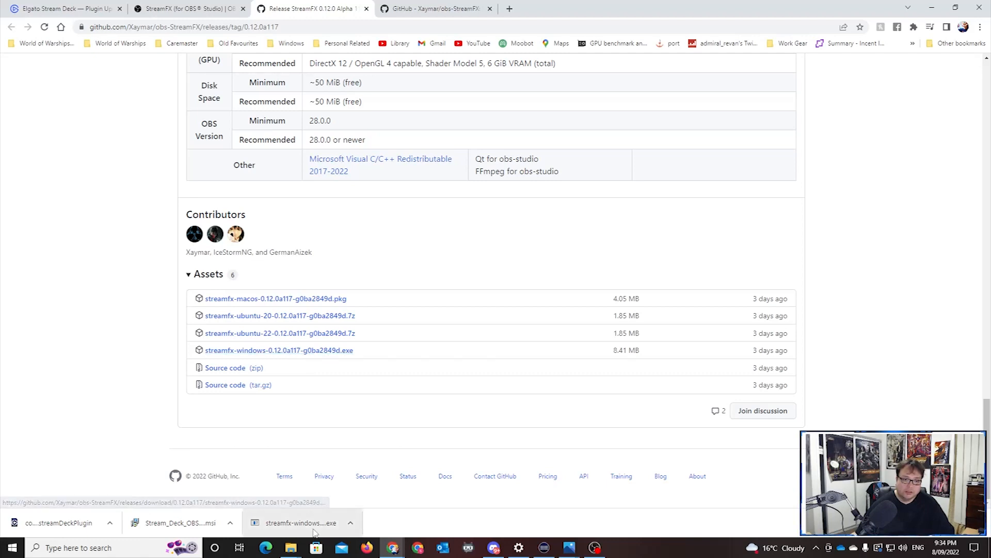
# Run the StreamFX installer past the SmartScreen warning and install StreamFX 0.12.0.117 as a static installation
pyautogui.click(304, 523)
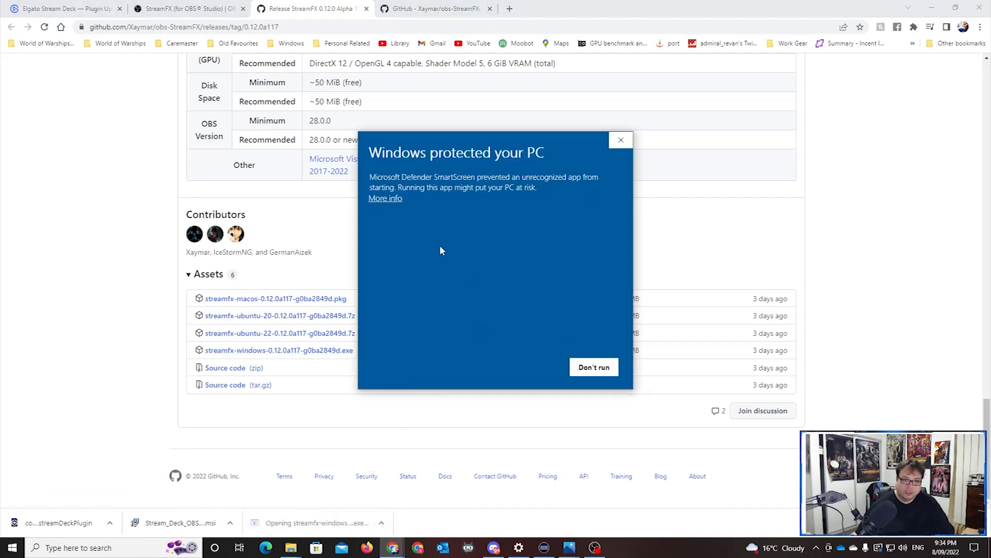
pyautogui.click(385, 199)
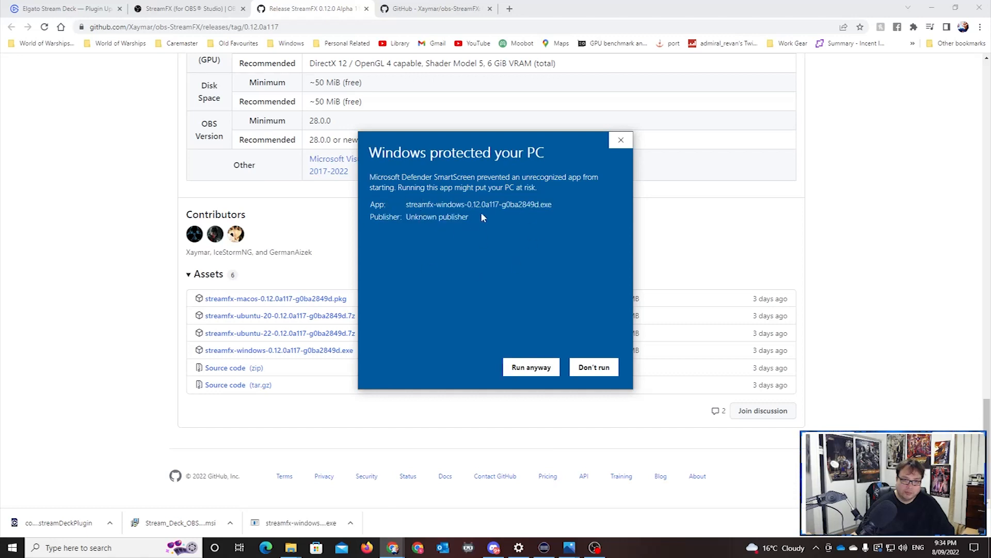
pyautogui.click(594, 367)
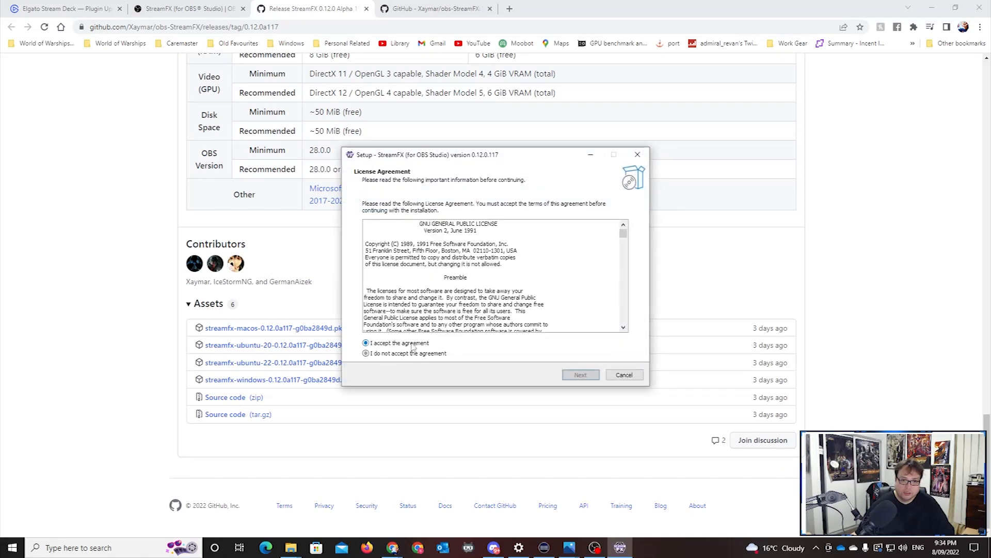
pyautogui.click(580, 375)
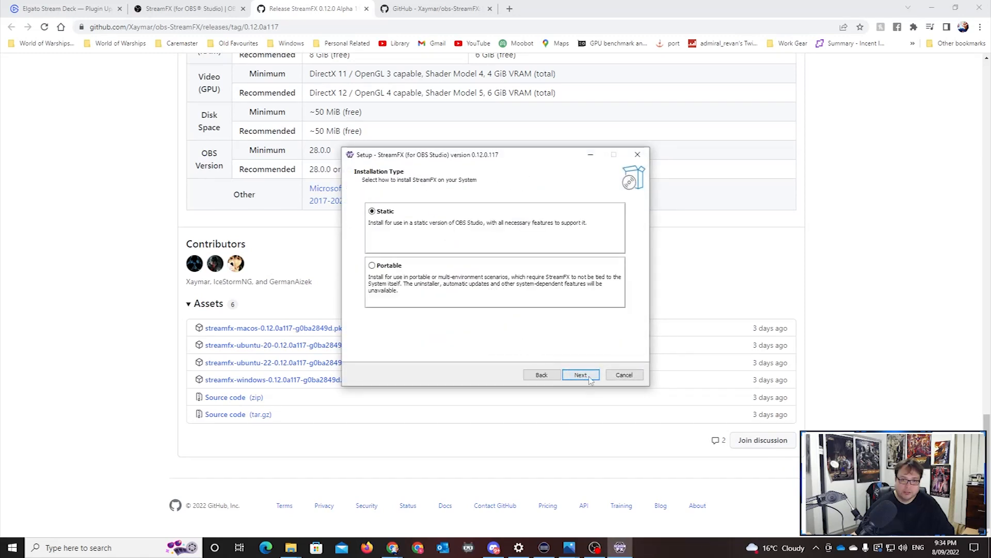
pyautogui.click(580, 375)
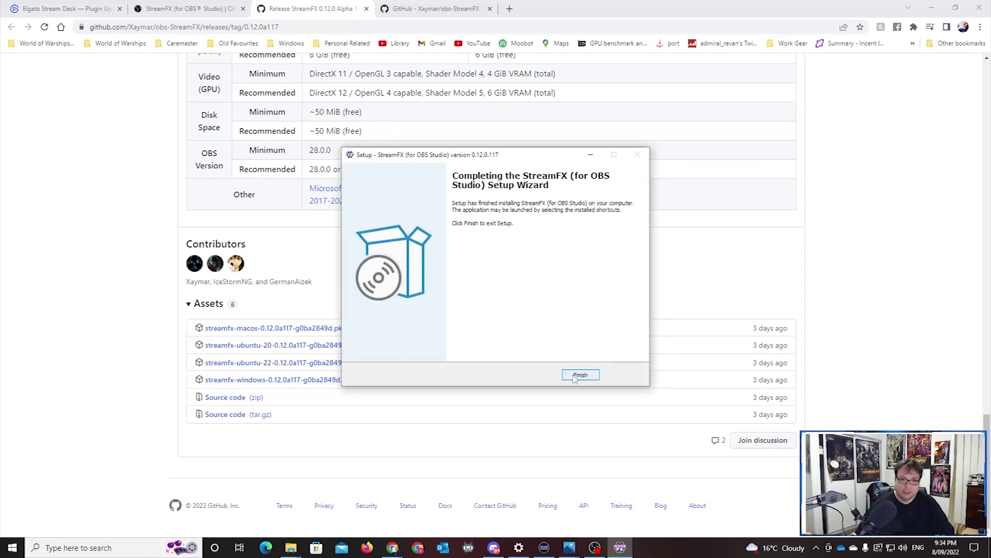
pyautogui.click(580, 375)
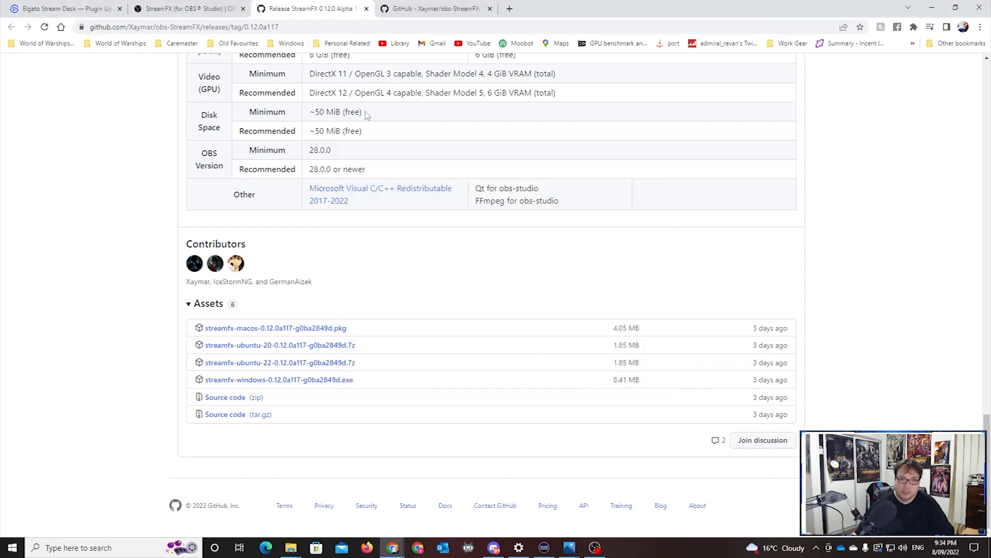
pyautogui.click(594, 548)
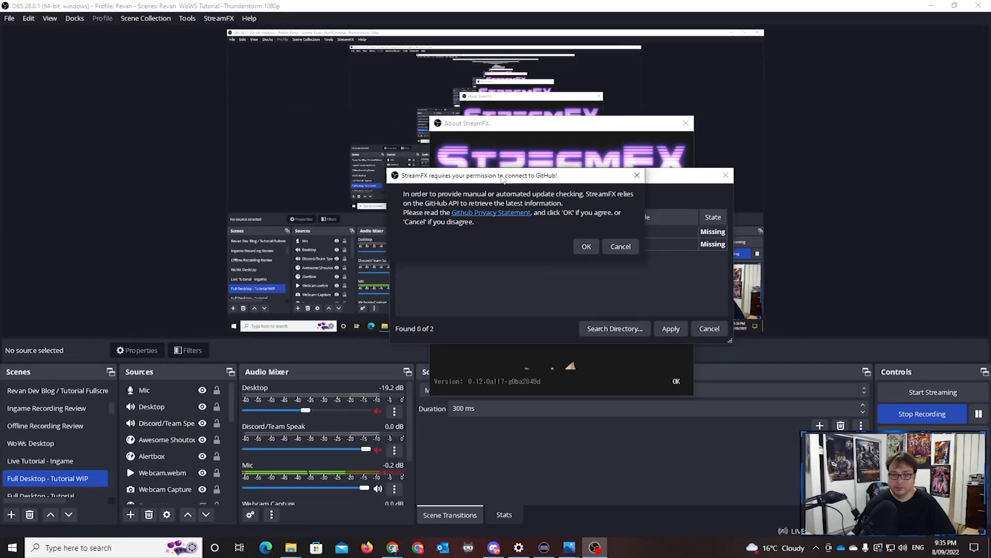
pyautogui.moveTo(596, 229)
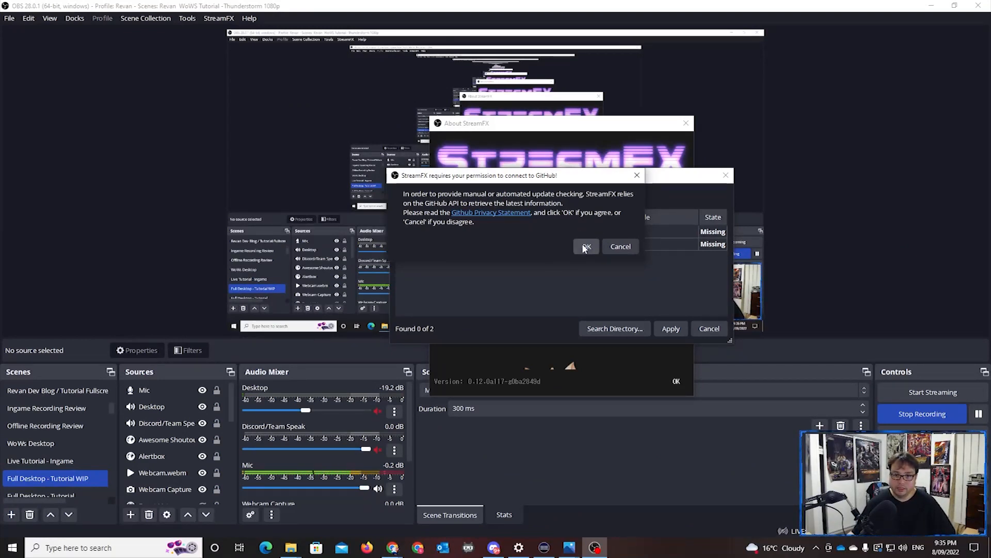
# Allow StreamFX to check GitHub for updates and dismiss the missing-files notice
pyautogui.click(585, 246)
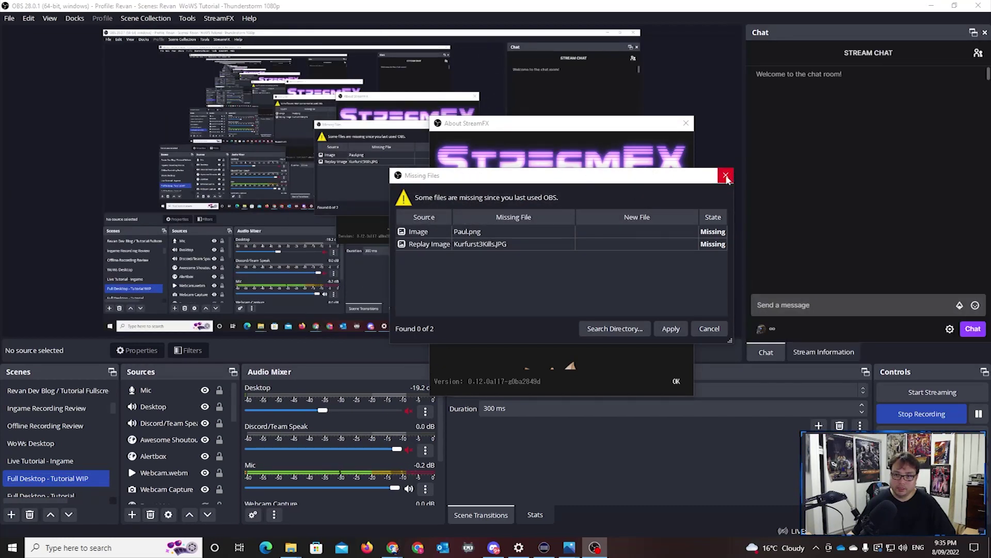
pyautogui.click(725, 174)
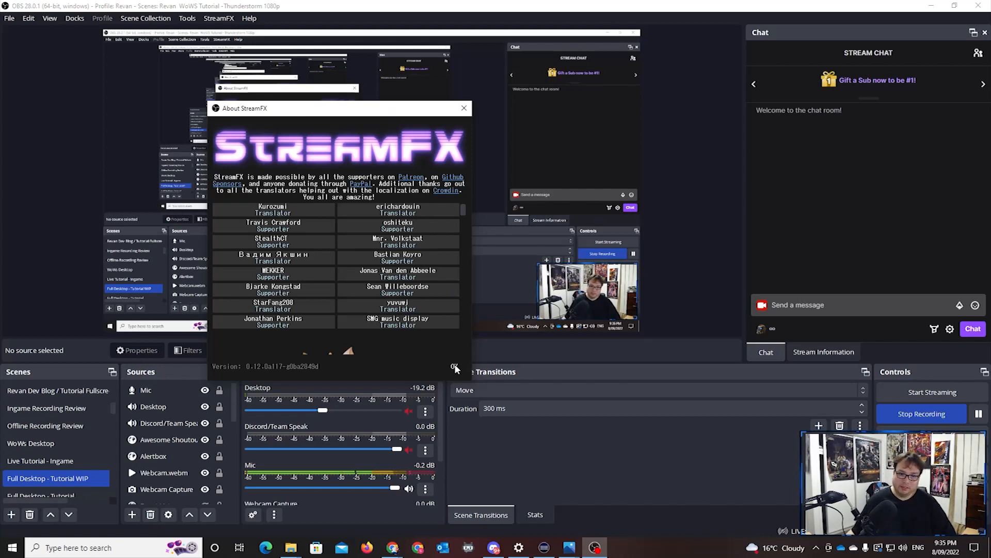
# Close the About StreamFX window and review the StreamFX menu's Update Channel options
pyautogui.click(218, 18)
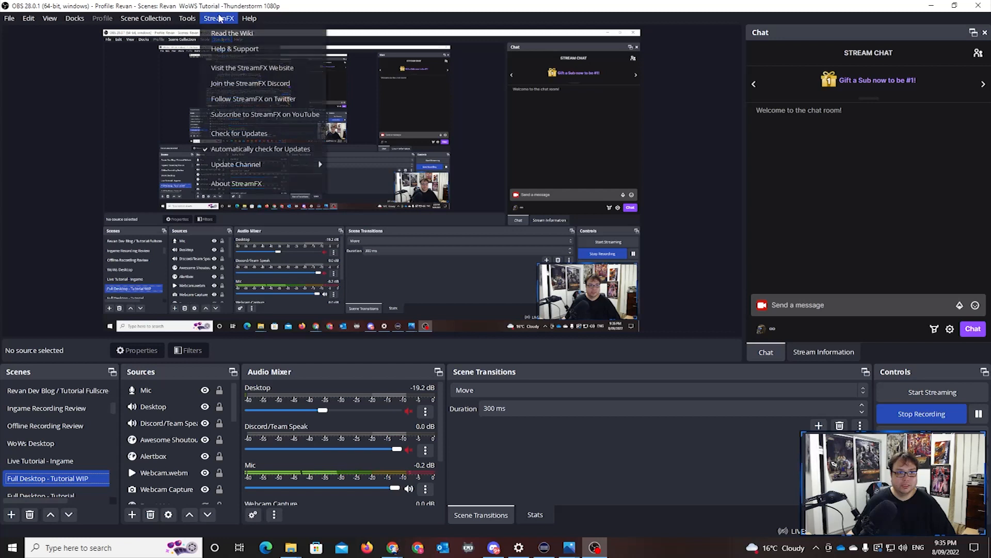
pyautogui.moveTo(263, 157)
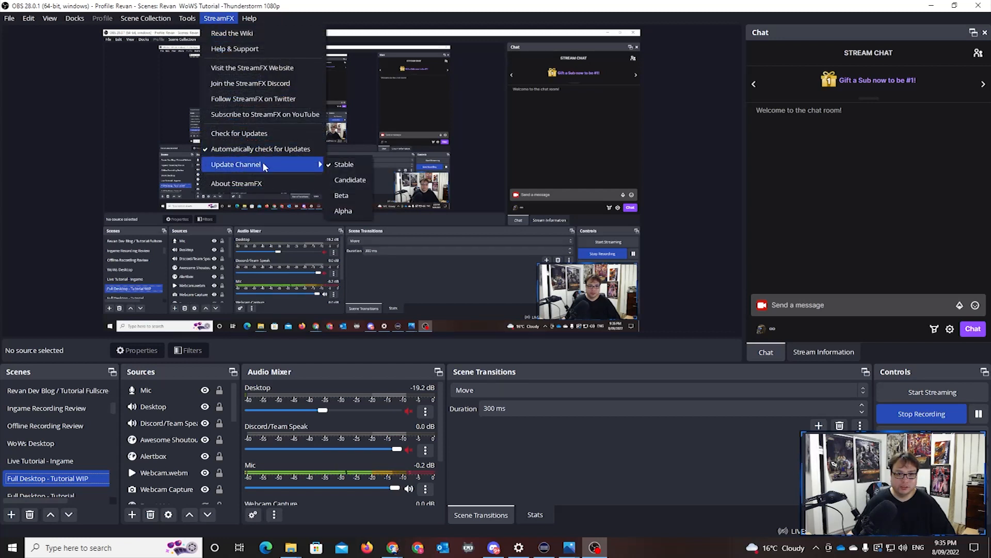
pyautogui.click(219, 18)
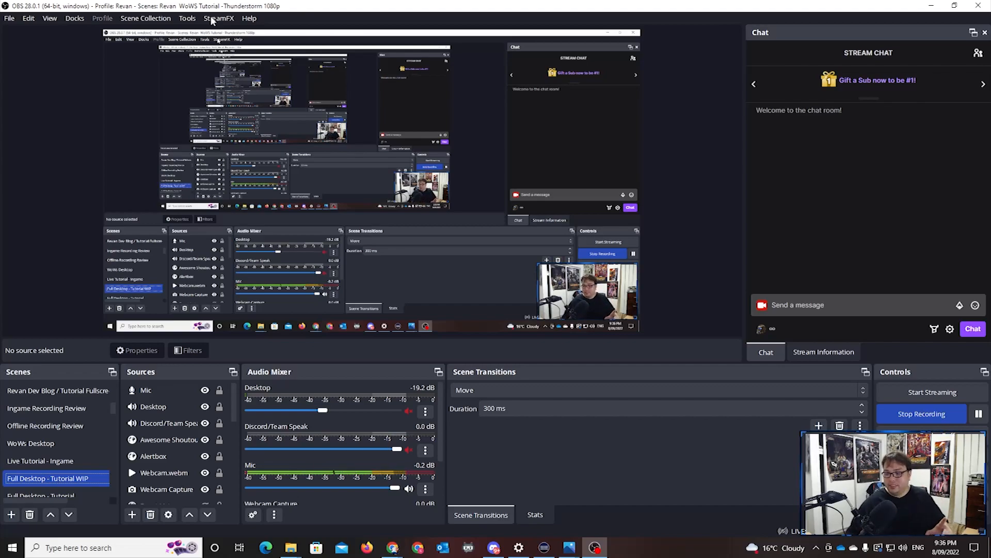
pyautogui.click(57, 391)
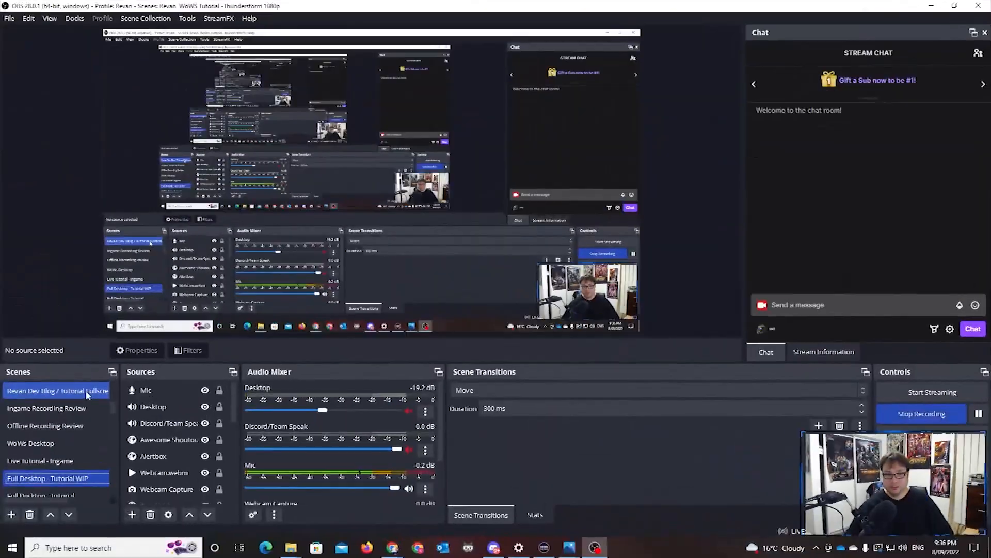